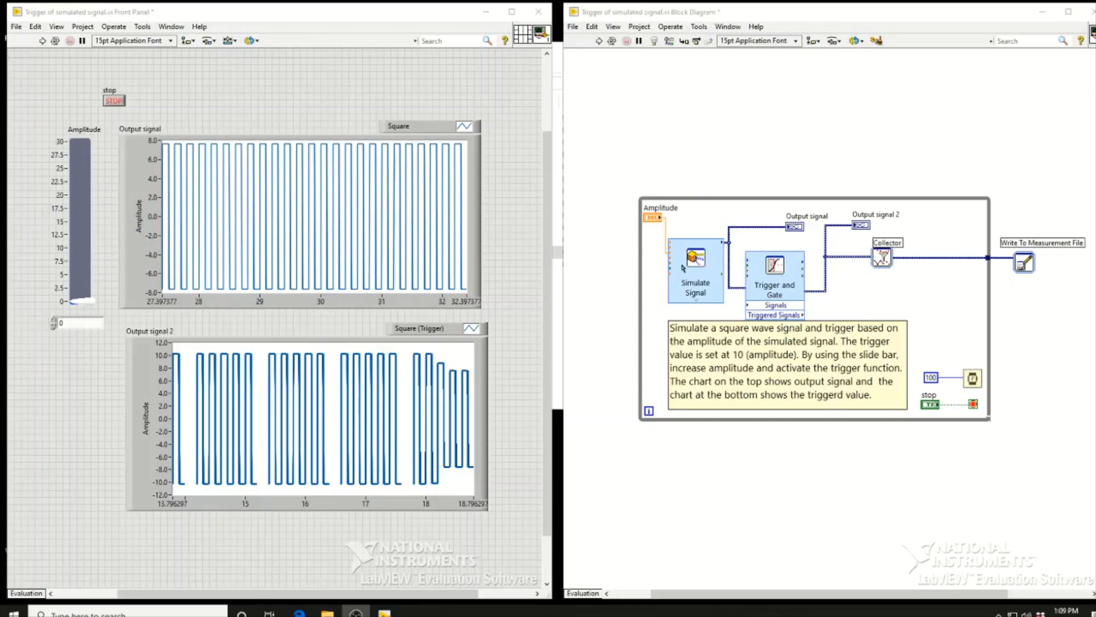
Step: Review the Simulate Signal settings without changes, then bring up the Trigger and Gate configuration
{"action": "double_click", "coordinate": [695, 260]}
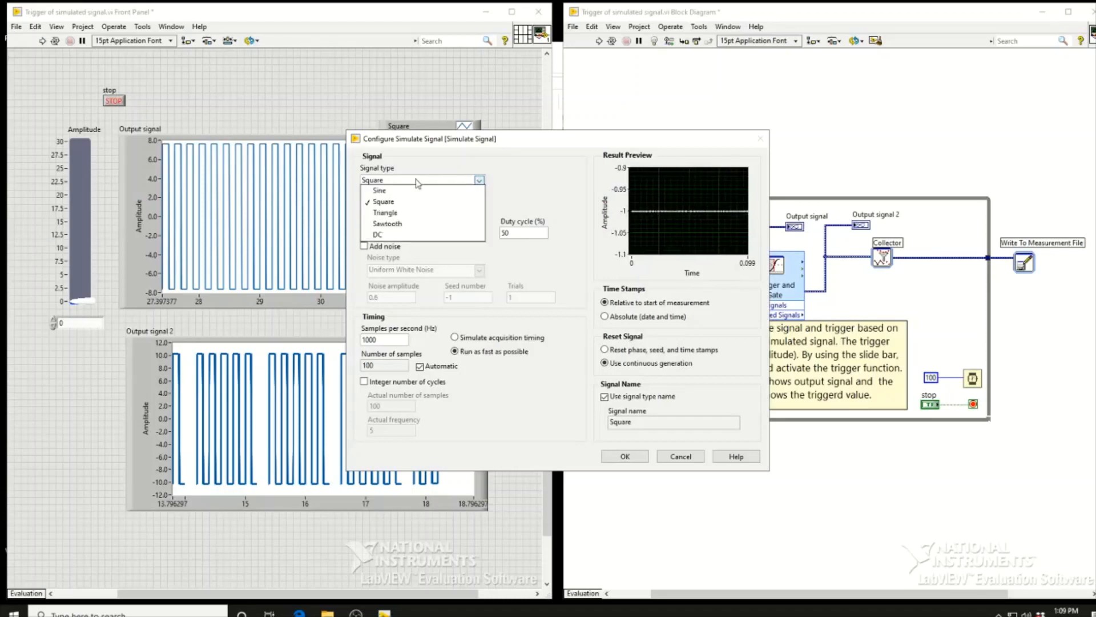
{"action": "left_click", "coordinate": [384, 201]}
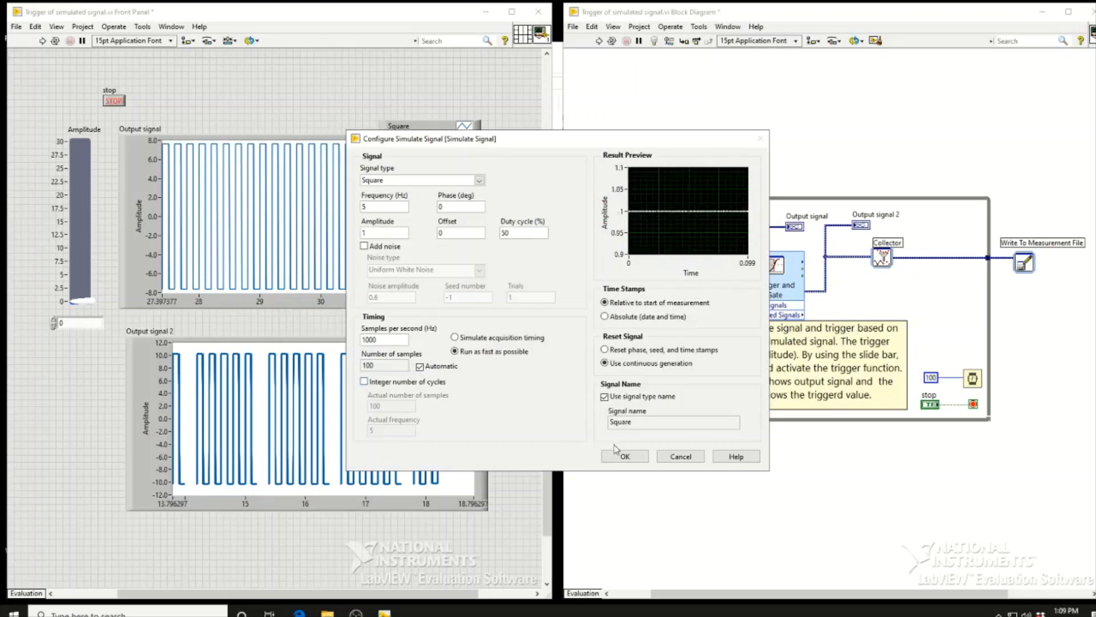
{"action": "left_click", "coordinate": [624, 456]}
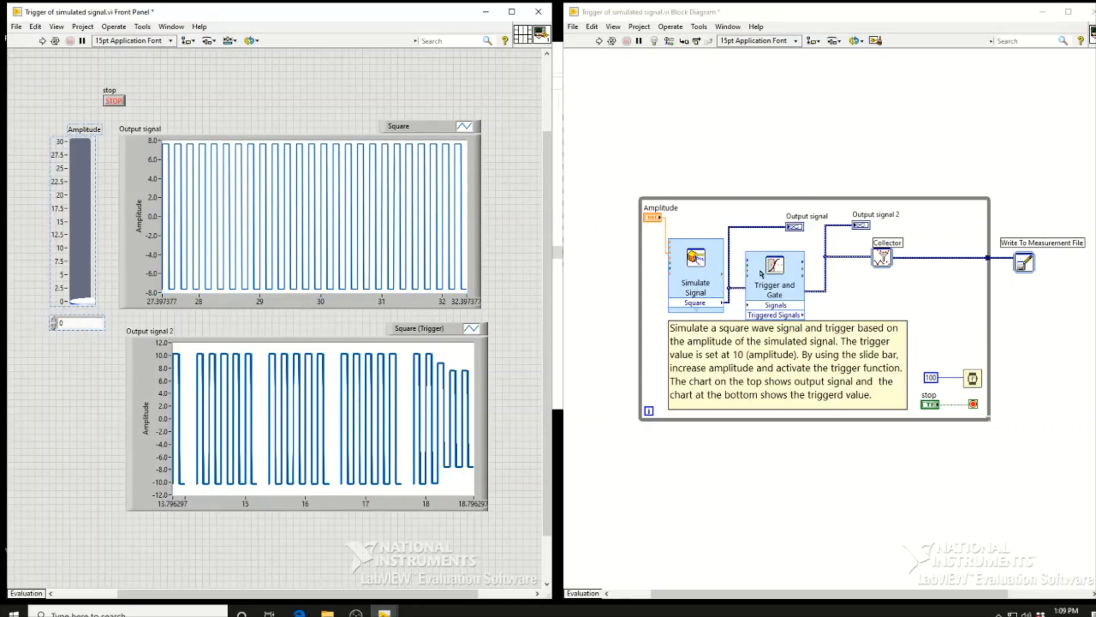
{"action": "double_click", "coordinate": [774, 269]}
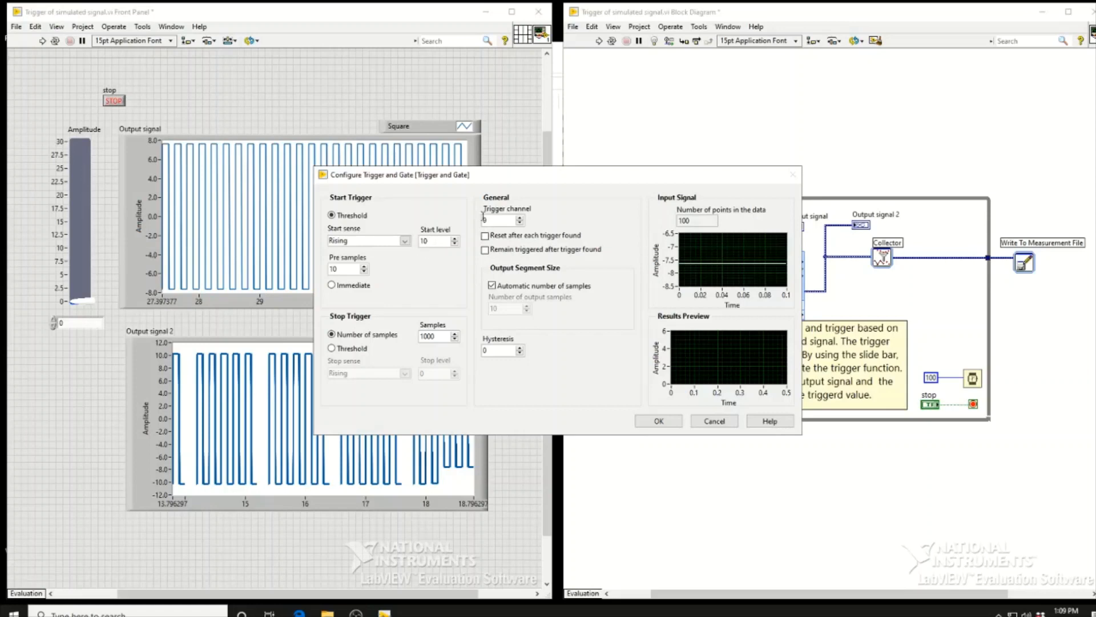
{"action": "left_click", "coordinate": [497, 219]}
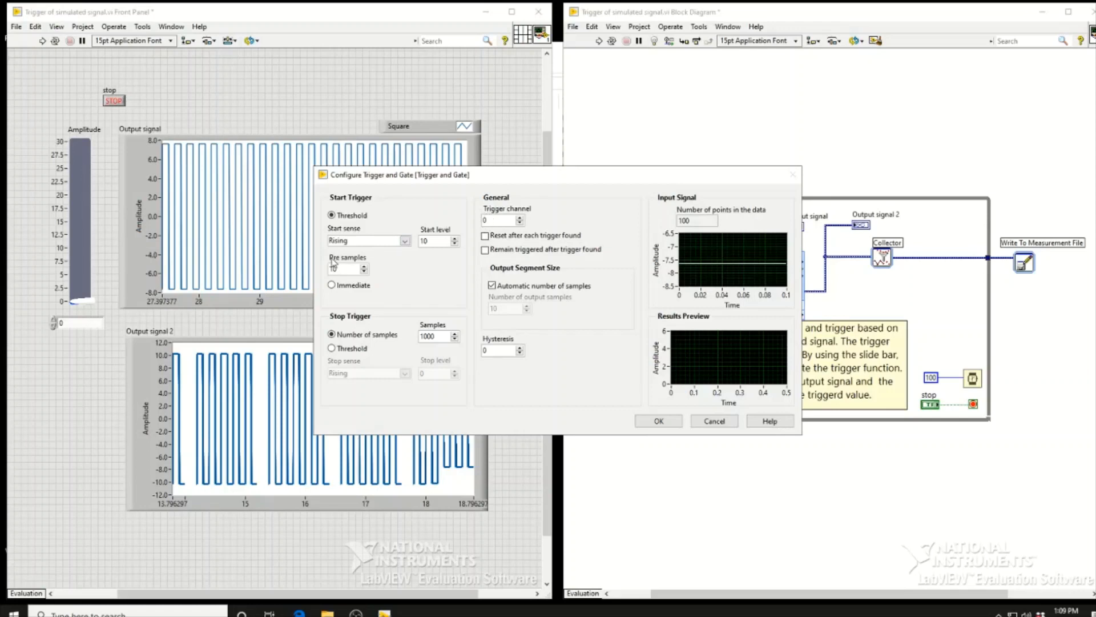
{"action": "mouse_move", "coordinate": [356, 281]}
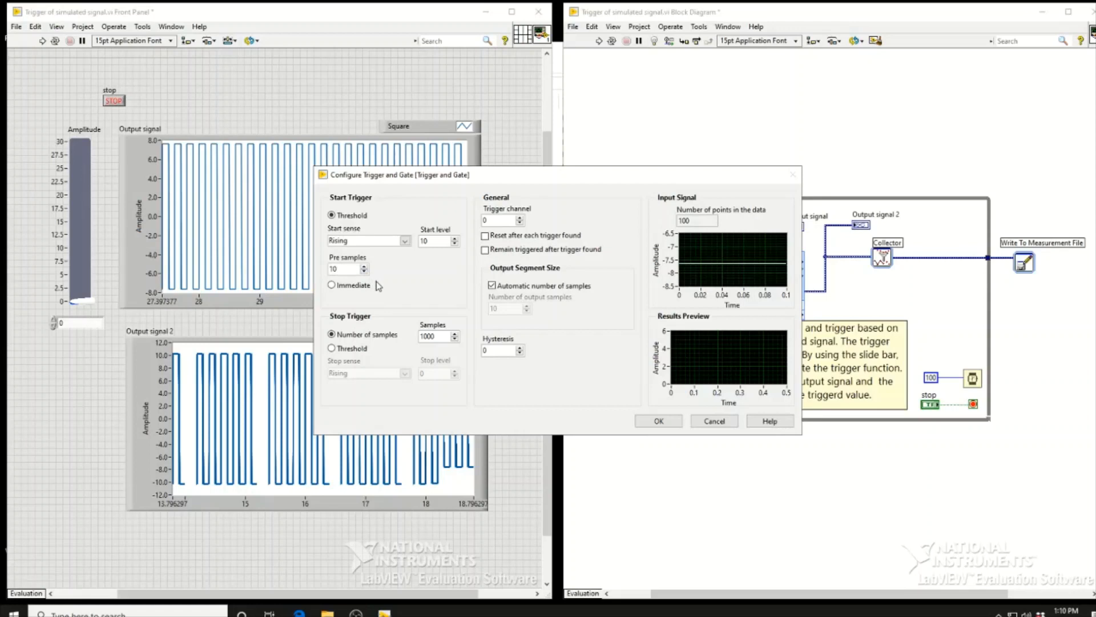
{"action": "mouse_move", "coordinate": [378, 285]}
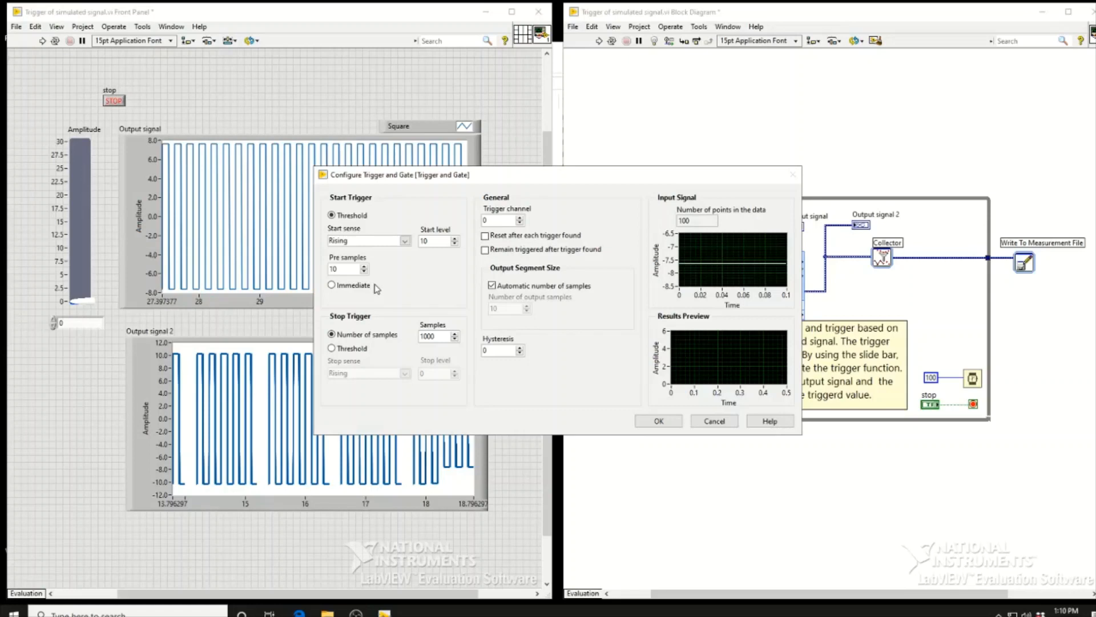
{"action": "mouse_move", "coordinate": [375, 281]}
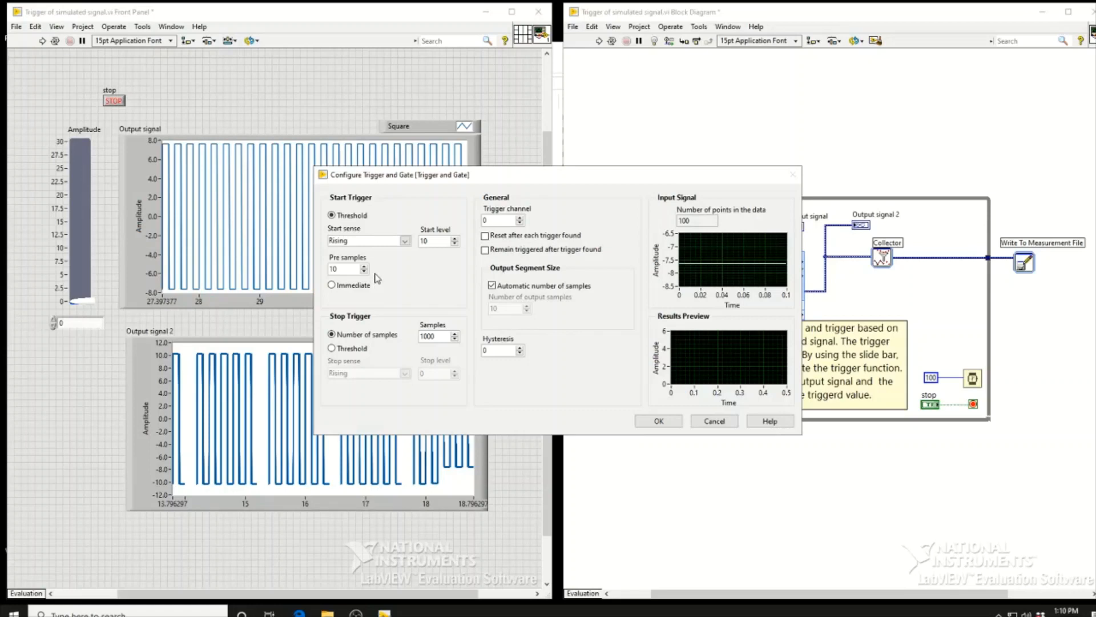
{"action": "mouse_move", "coordinate": [343, 267]}
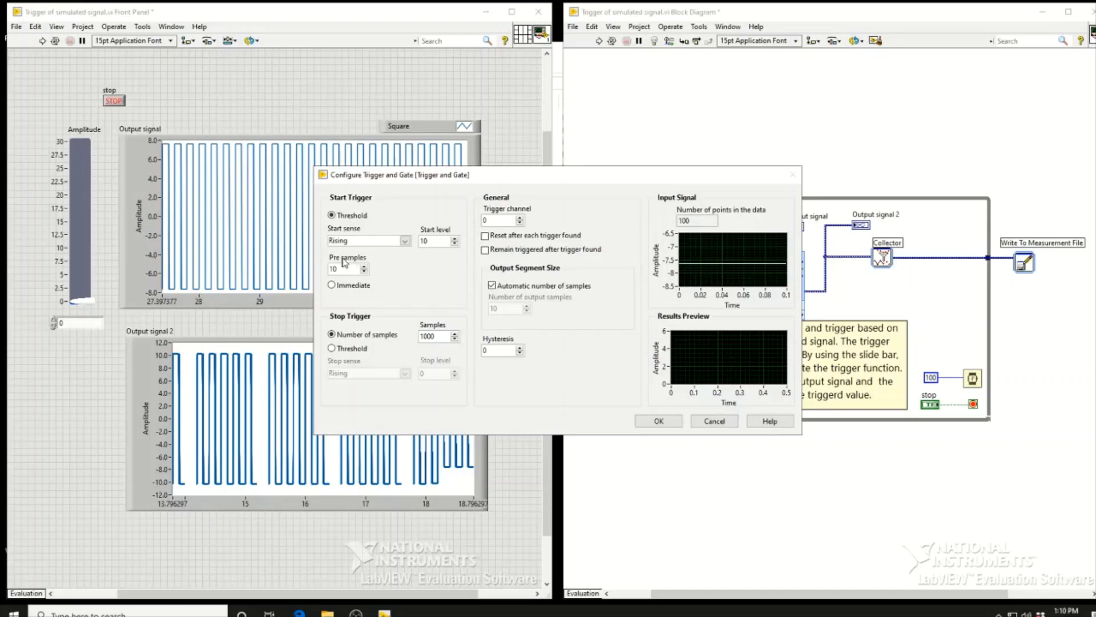
{"action": "mouse_move", "coordinate": [450, 324]}
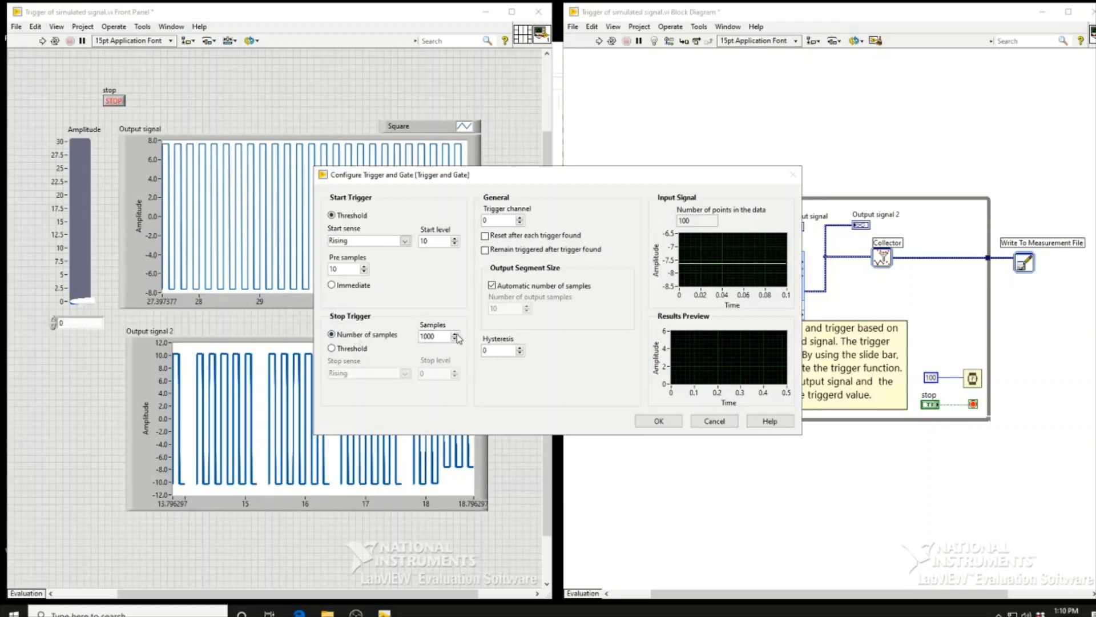
{"action": "mouse_move", "coordinate": [429, 346]}
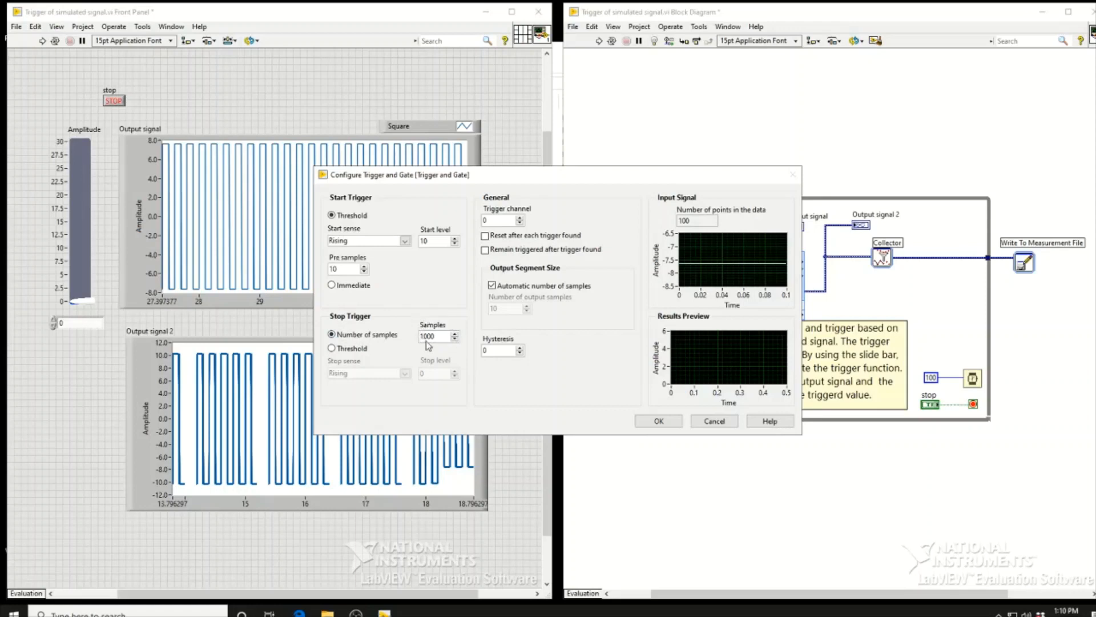
{"action": "mouse_move", "coordinate": [448, 324]}
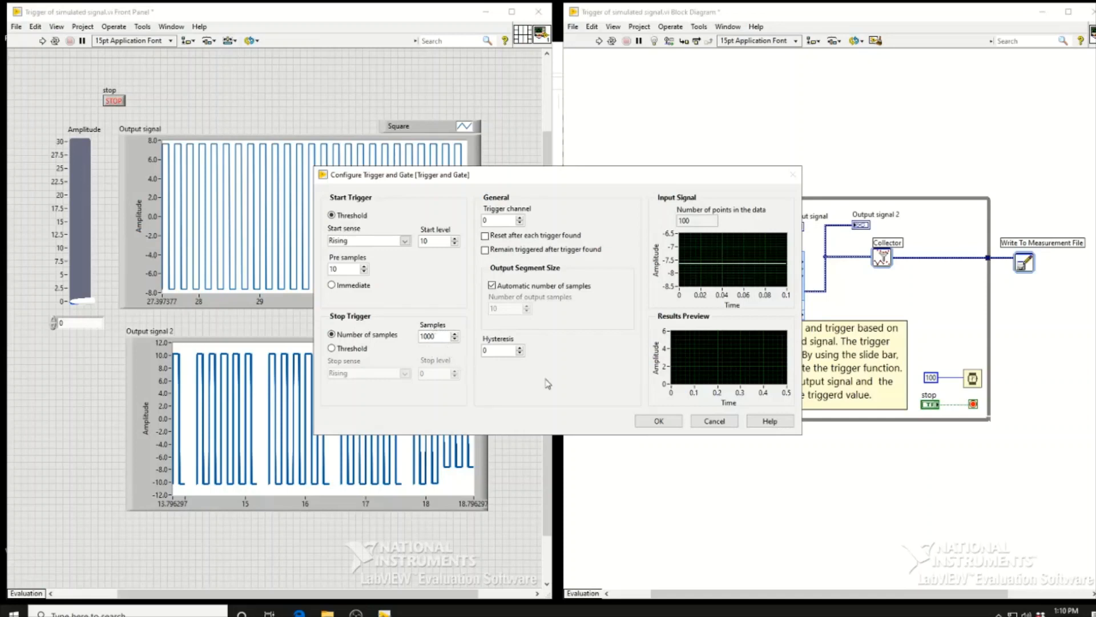
{"action": "mouse_move", "coordinate": [623, 403]}
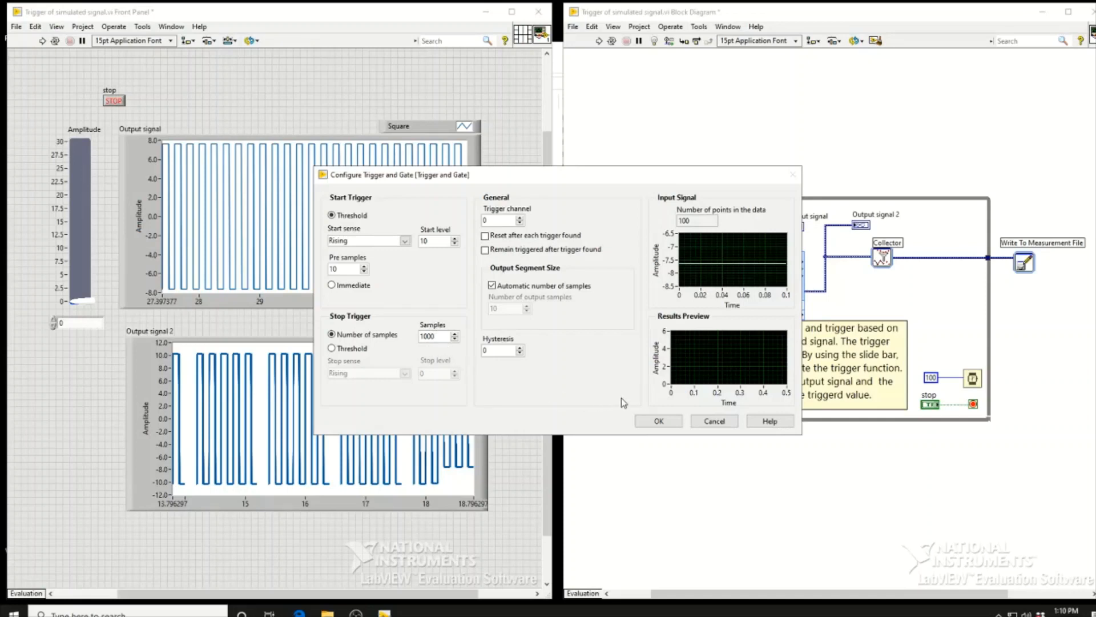
{"action": "mouse_move", "coordinate": [627, 403]}
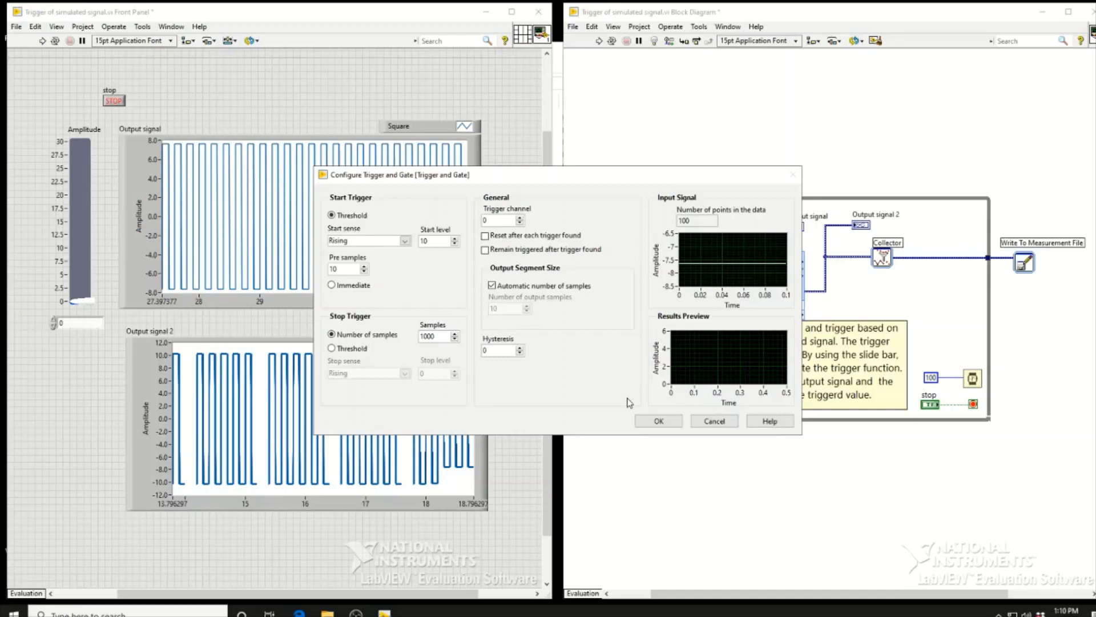
{"action": "left_click", "coordinate": [658, 421]}
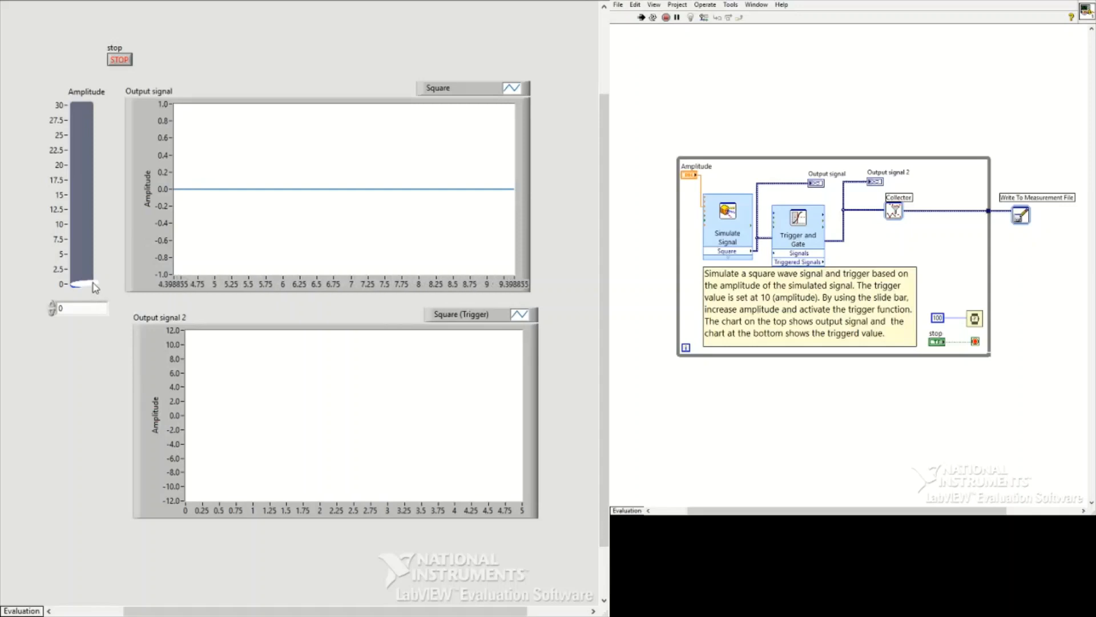
Step: Raise the Amplitude slide in stages (about 1.4, 3.9, 5.1, 7.1) up to 10 so triggering starts
{"action": "left_click_drag", "start_coordinate": [82, 285], "coordinate": [83, 278]}
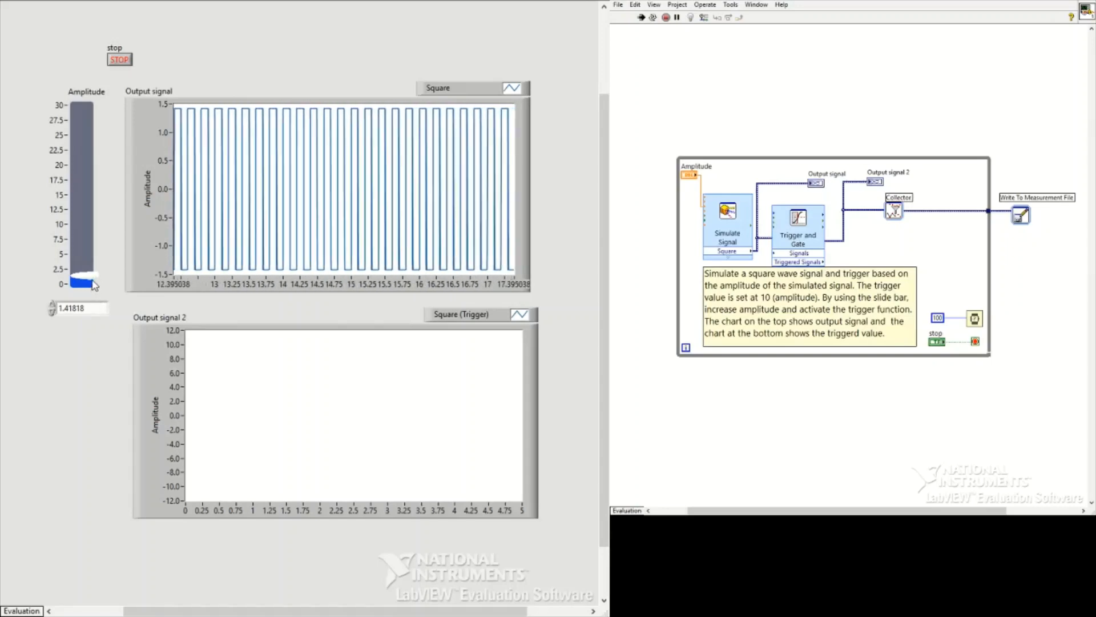
{"action": "left_click_drag", "start_coordinate": [83, 283], "coordinate": [83, 273]}
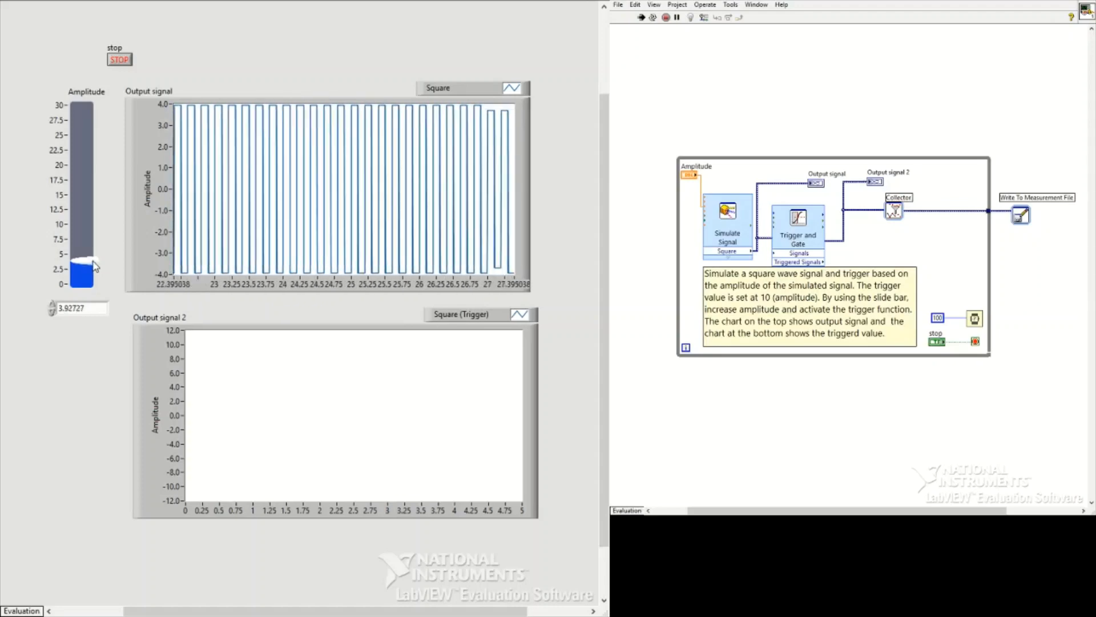
{"action": "left_click_drag", "start_coordinate": [82, 270], "coordinate": [83, 252]}
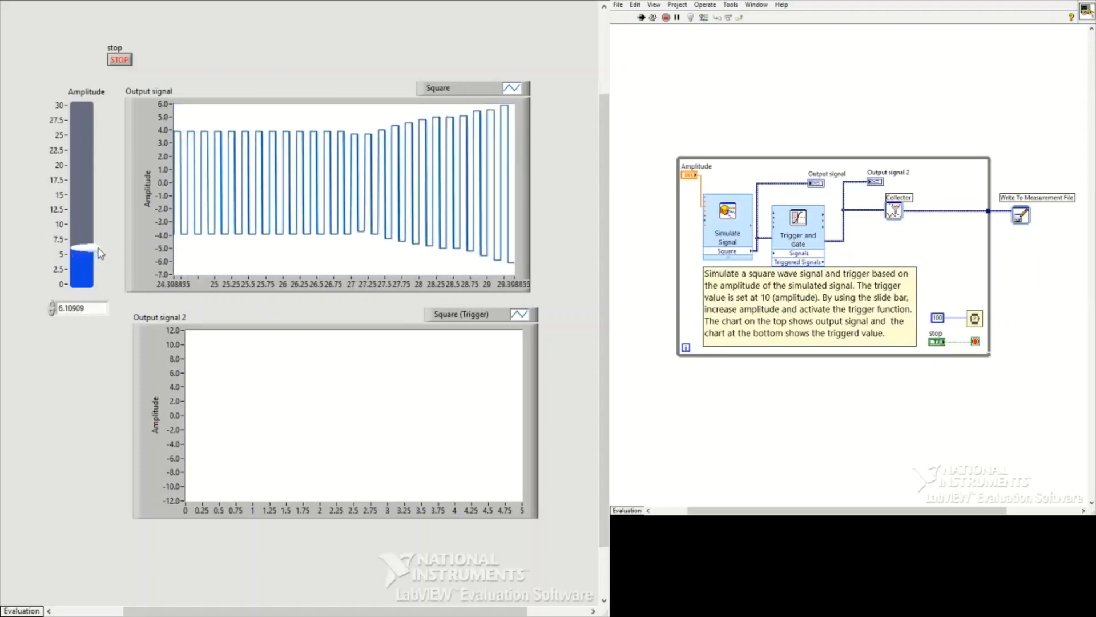
{"action": "left_click_drag", "start_coordinate": [80, 254], "coordinate": [80, 244]}
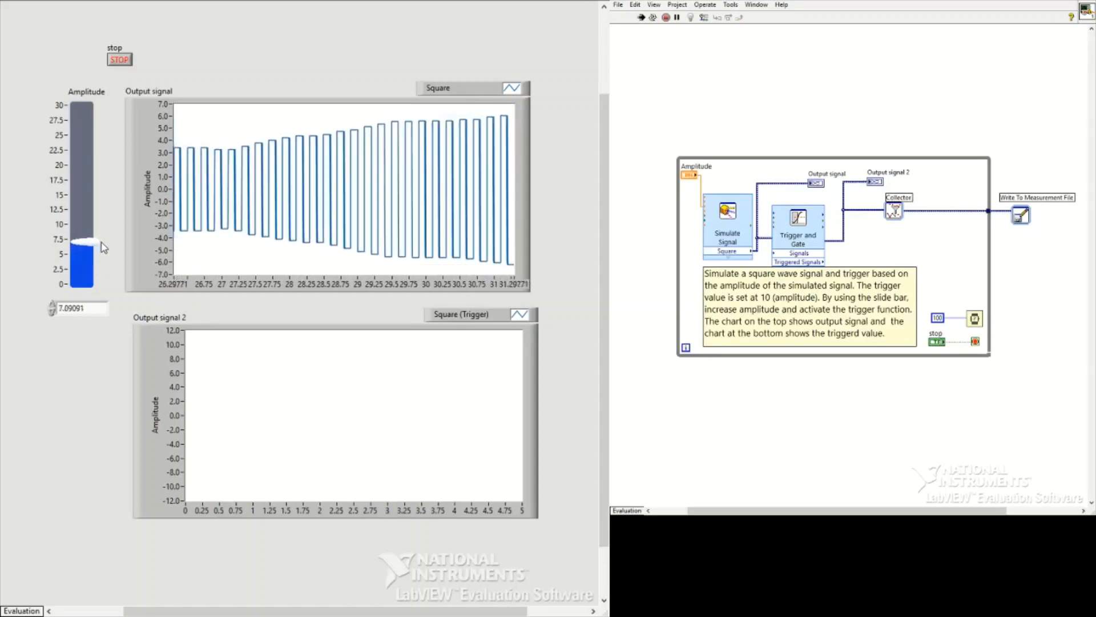
{"action": "left_click_drag", "start_coordinate": [80, 248], "coordinate": [80, 234]}
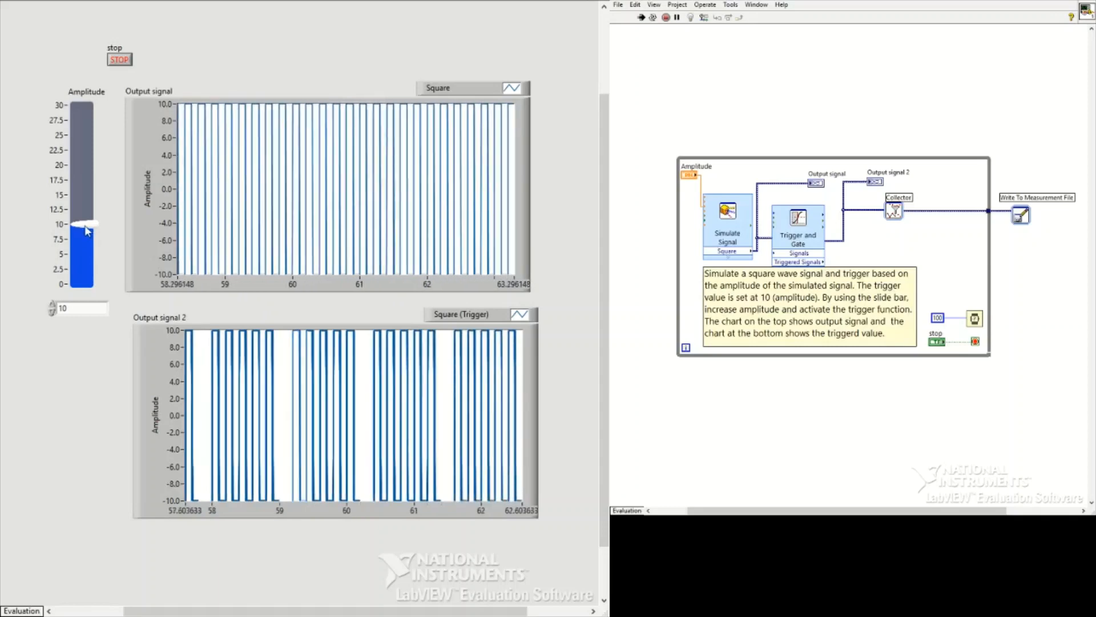
Step: Sweep the amplitude to about 12.8, 11.1, down to 7.5, then back above 10
{"action": "left_click_drag", "start_coordinate": [86, 229], "coordinate": [91, 213]}
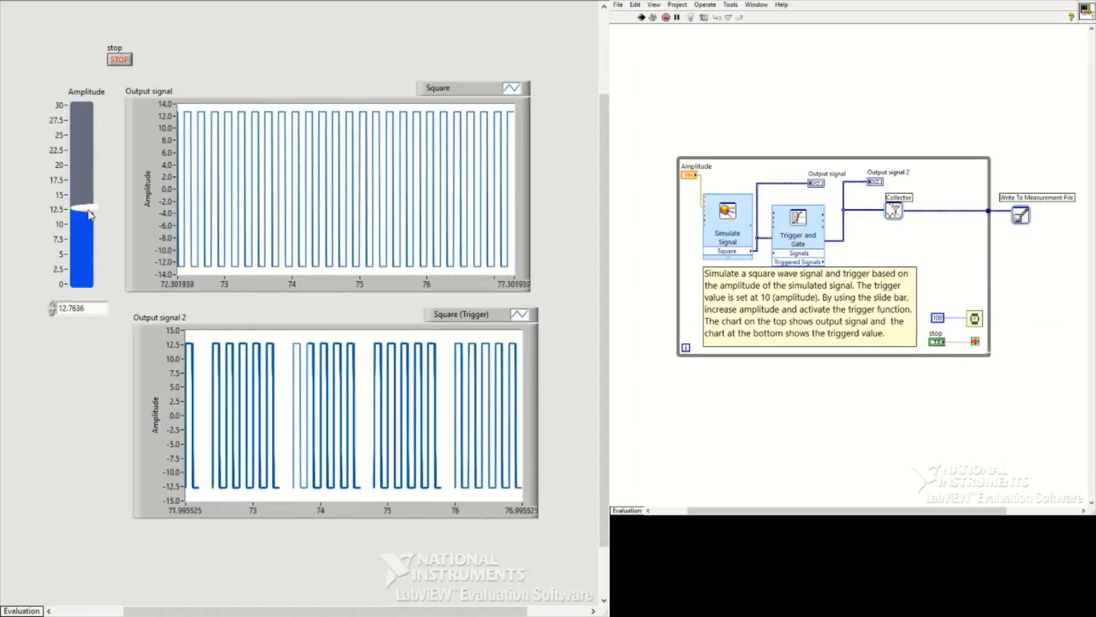
{"action": "left_click_drag", "start_coordinate": [83, 214], "coordinate": [83, 222]}
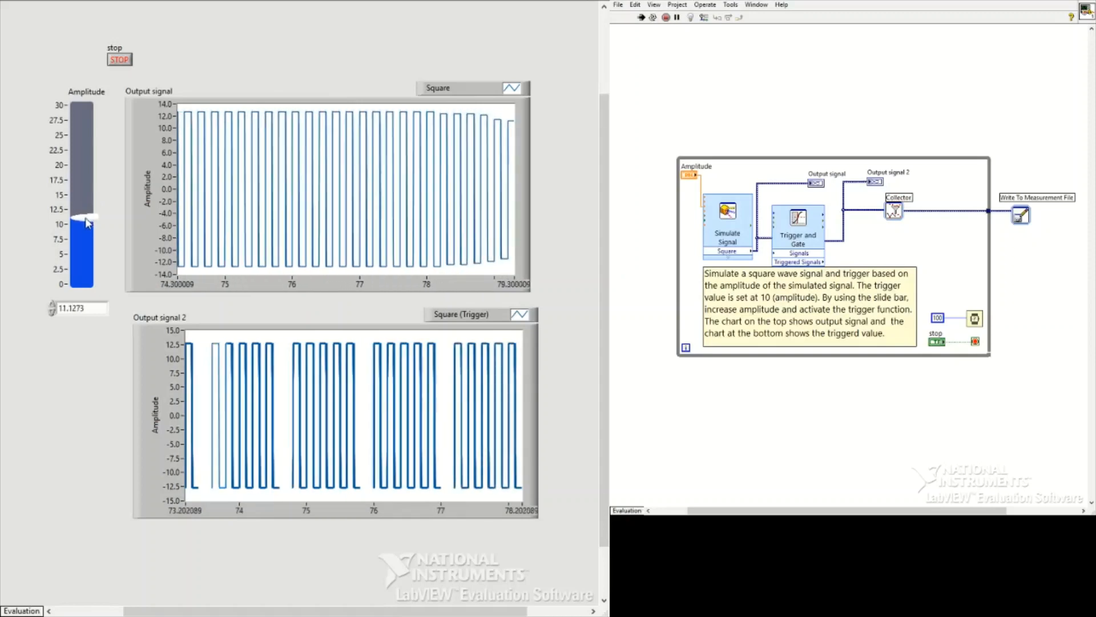
{"action": "left_click_drag", "start_coordinate": [83, 210], "coordinate": [83, 244]}
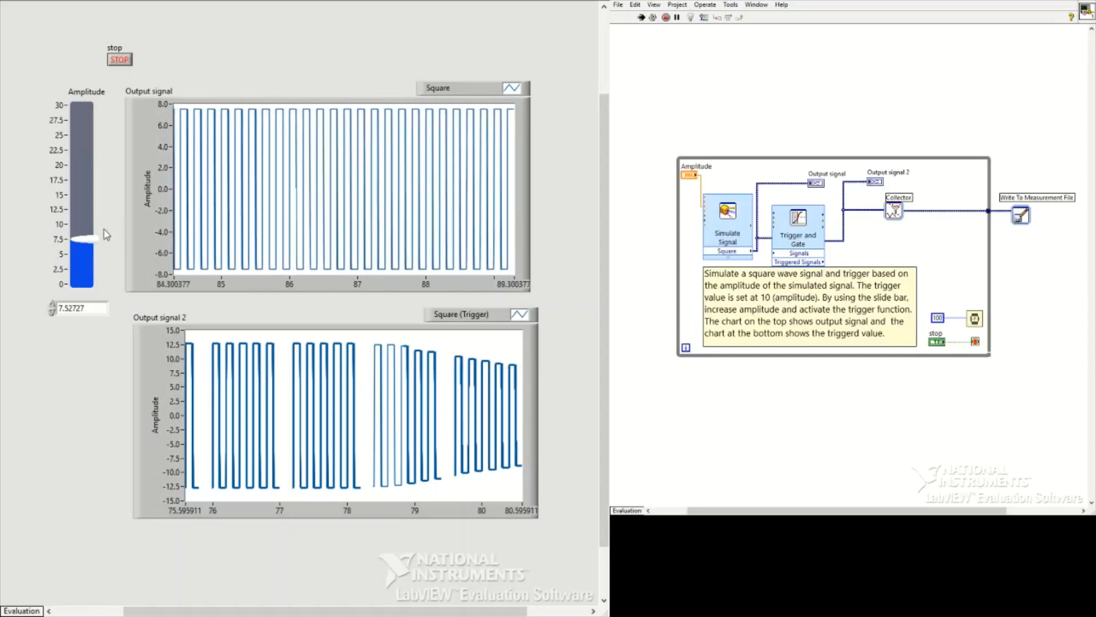
{"action": "left_click_drag", "start_coordinate": [81, 241], "coordinate": [81, 224]}
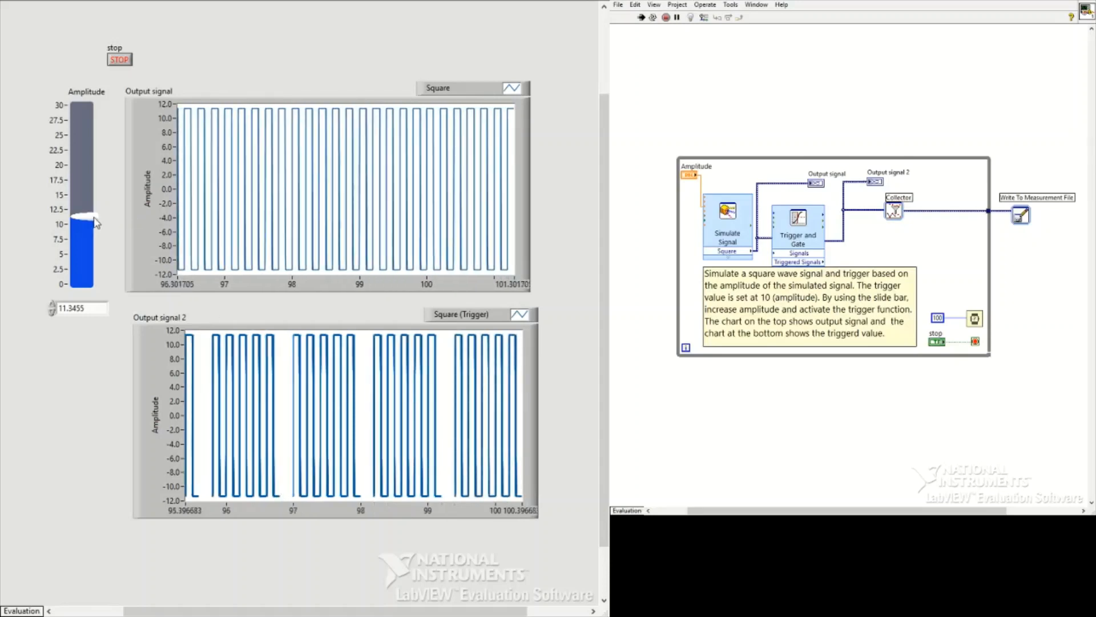
Step: Sweep the amplitude to about 9, 8.2, up to 11.6, ending near 7.3
{"action": "left_click_drag", "start_coordinate": [85, 222], "coordinate": [85, 236]}
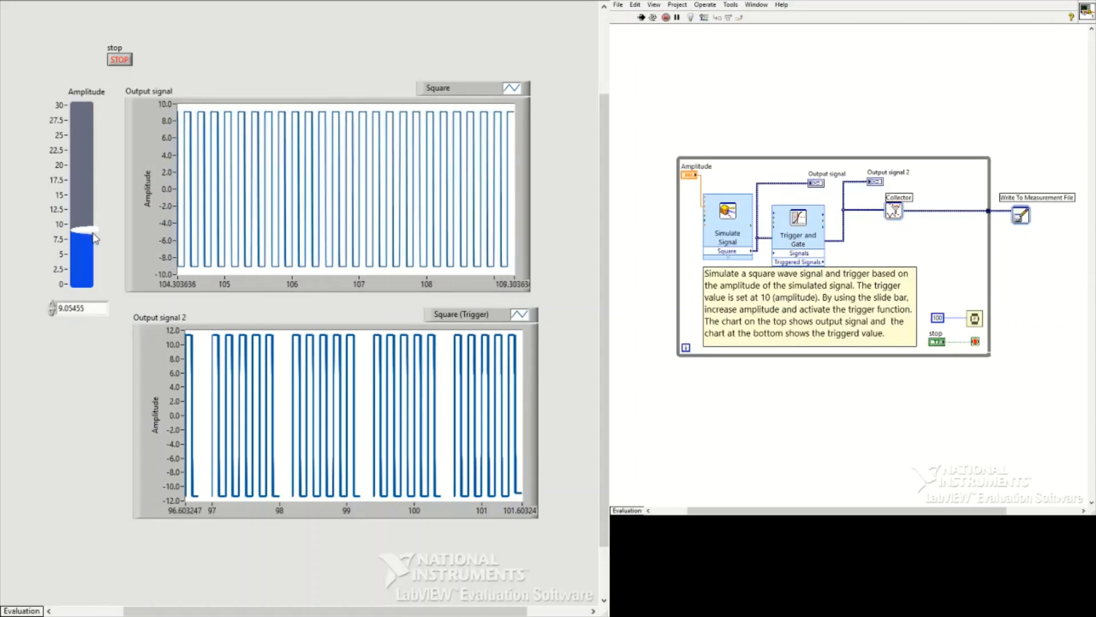
{"action": "left_click_drag", "start_coordinate": [82, 231], "coordinate": [82, 236]}
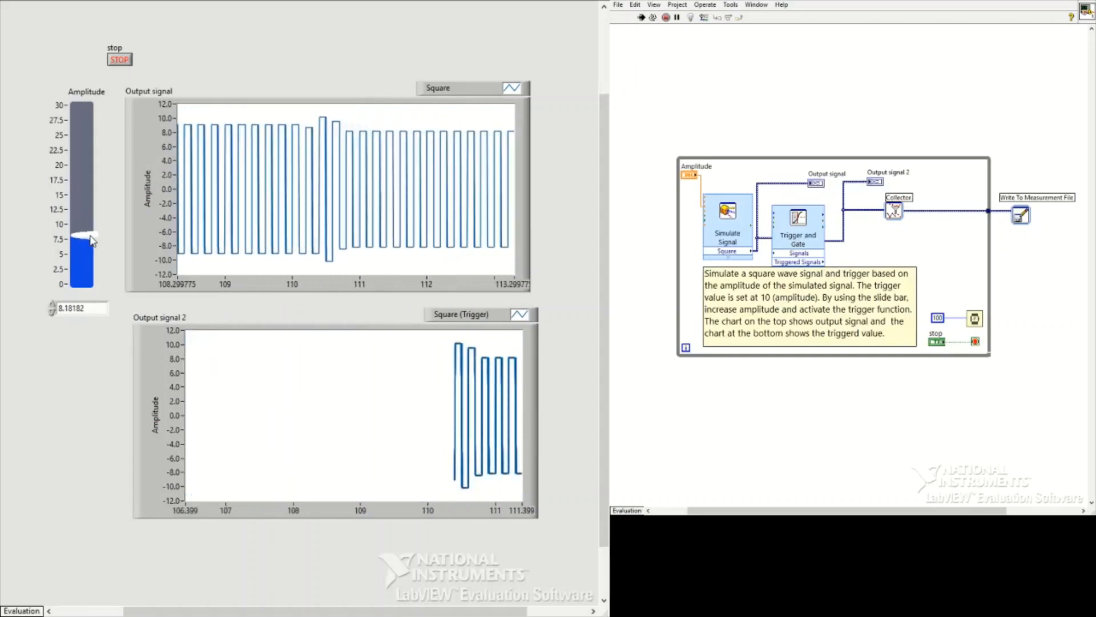
{"action": "left_click_drag", "start_coordinate": [83, 238], "coordinate": [84, 217]}
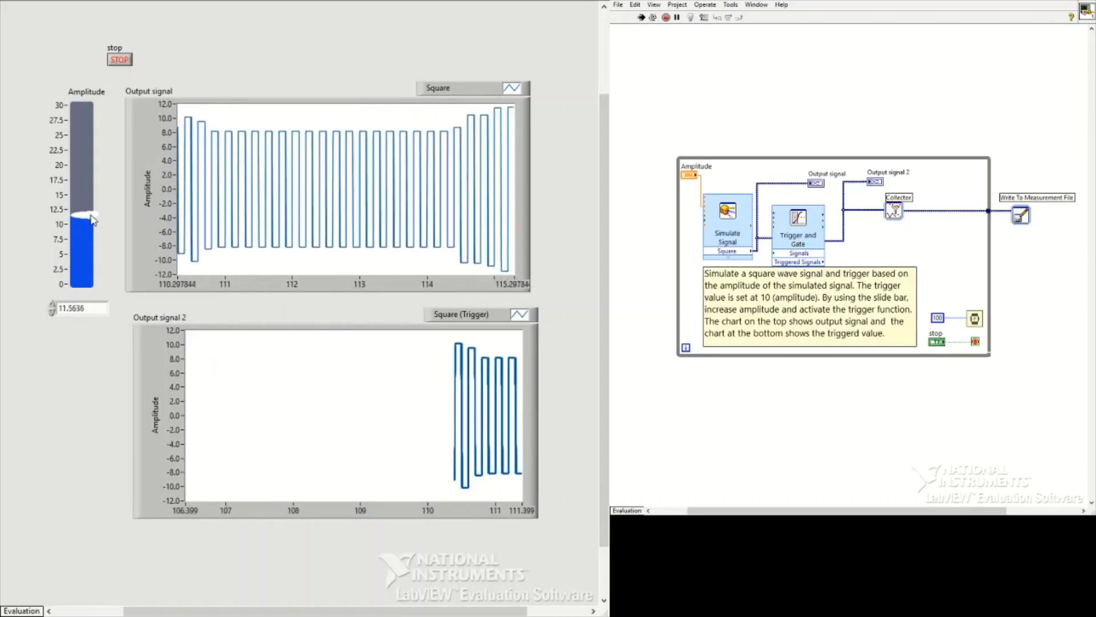
{"action": "left_click_drag", "start_coordinate": [83, 211], "coordinate": [82, 241]}
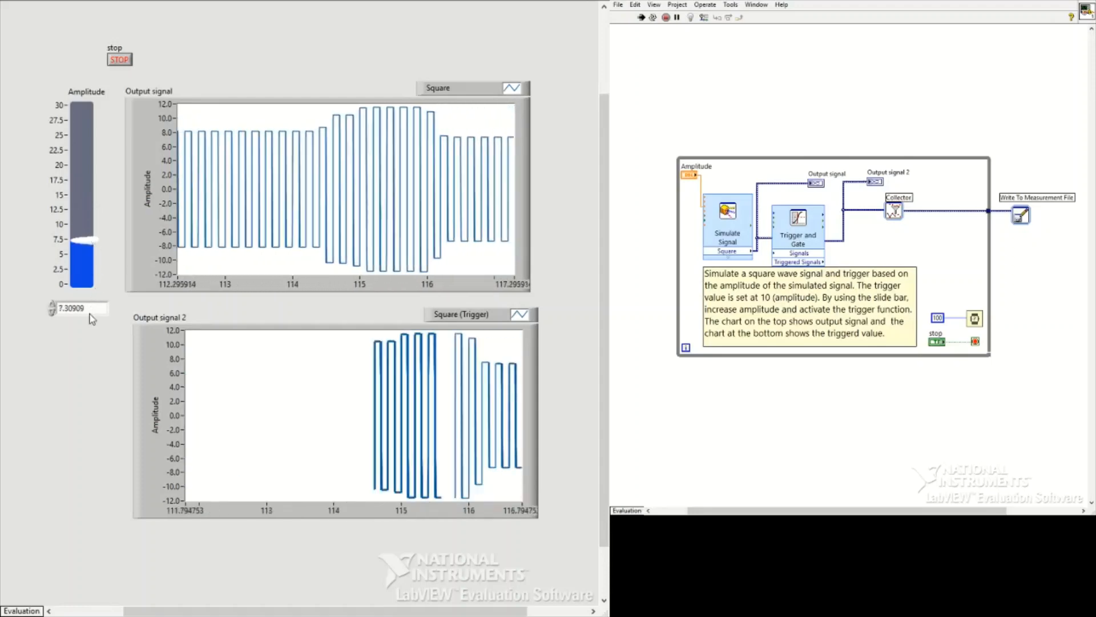